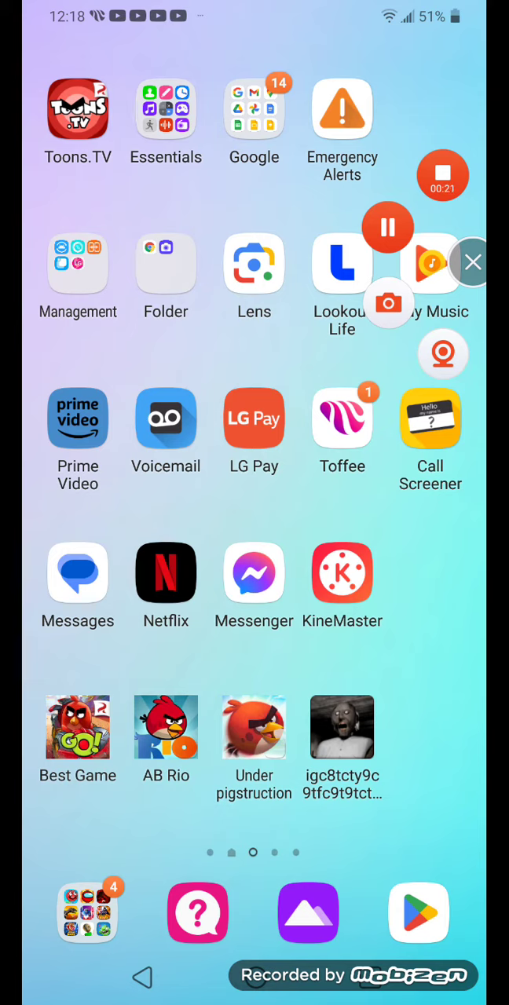
Launch KineMaster and choose Update Later on the asset update prompt
left_click(341, 571)
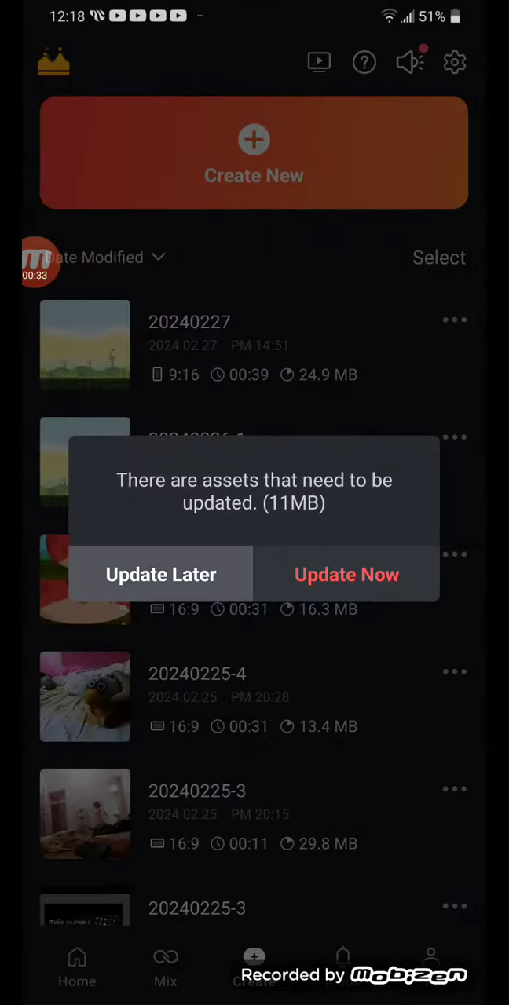
left_click(161, 574)
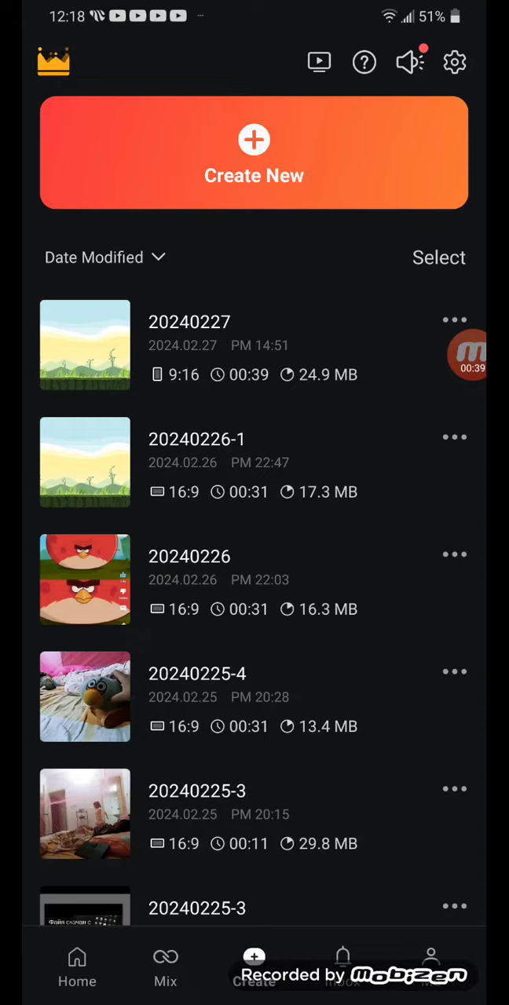
Create a new video project so the Media Browser opens
left_click(254, 153)
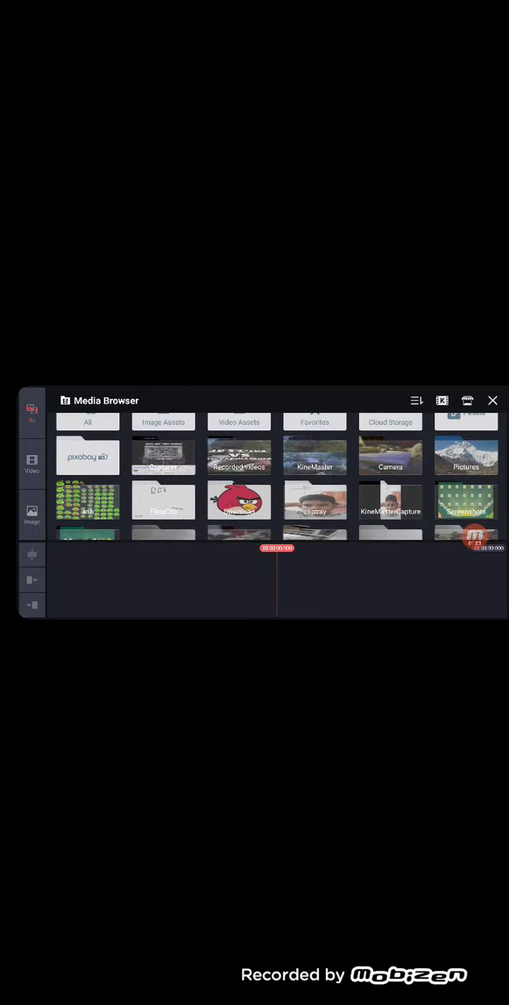
Add the Matilda bird image from the Media Browser as a layer over the background
left_click(239, 501)
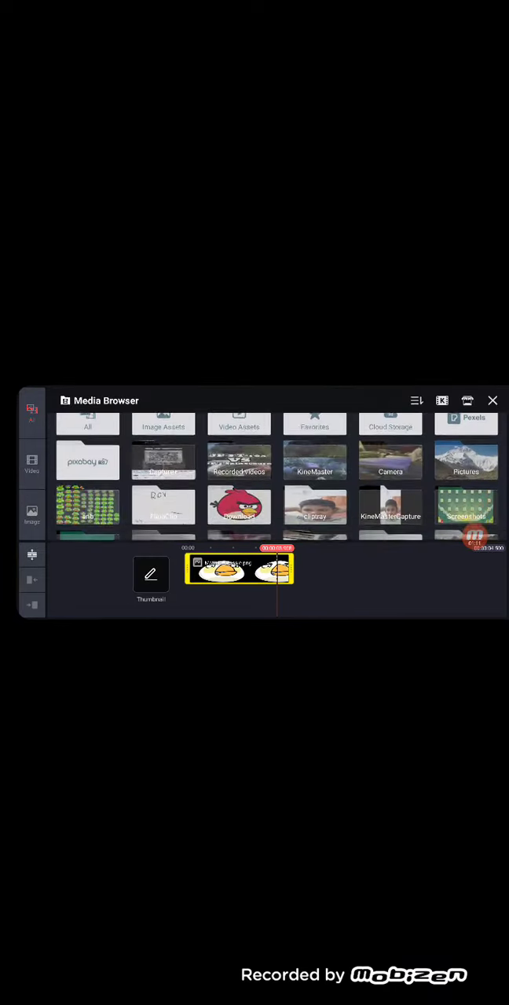
left_click(466, 461)
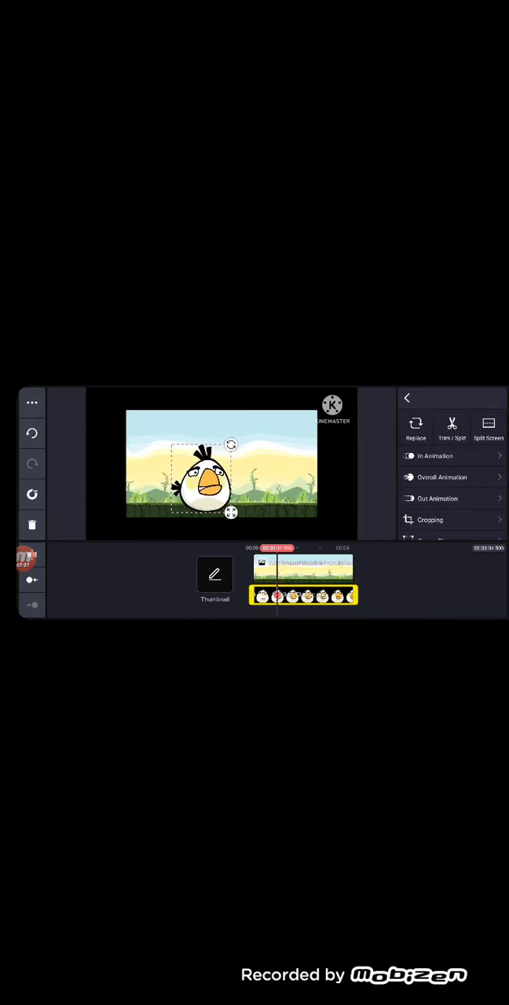
Drag the Matilda bird layer to the right edge of the frame, partly outside it
left_click_drag(204, 478, 337, 487)
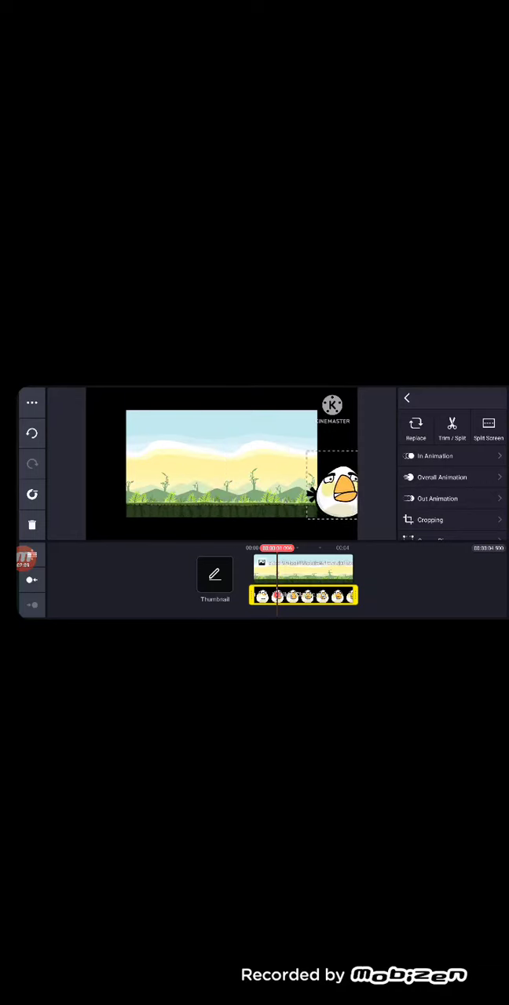